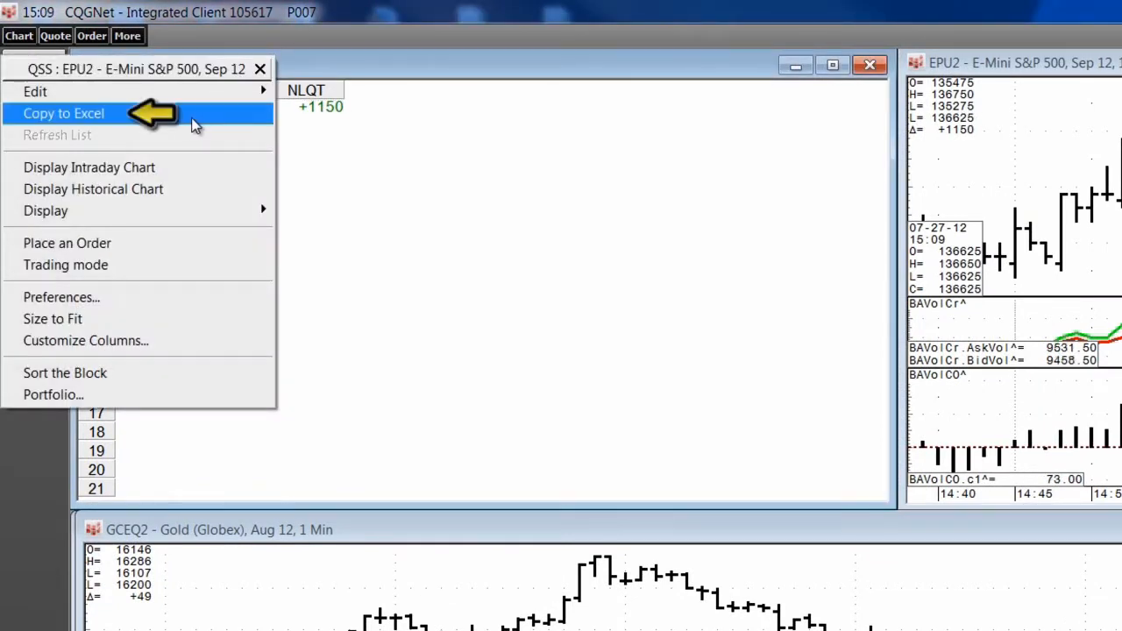
# Copy the EPU2 quote row from the Quote SpreadSheet to Excel.
pyautogui.click(63, 112)
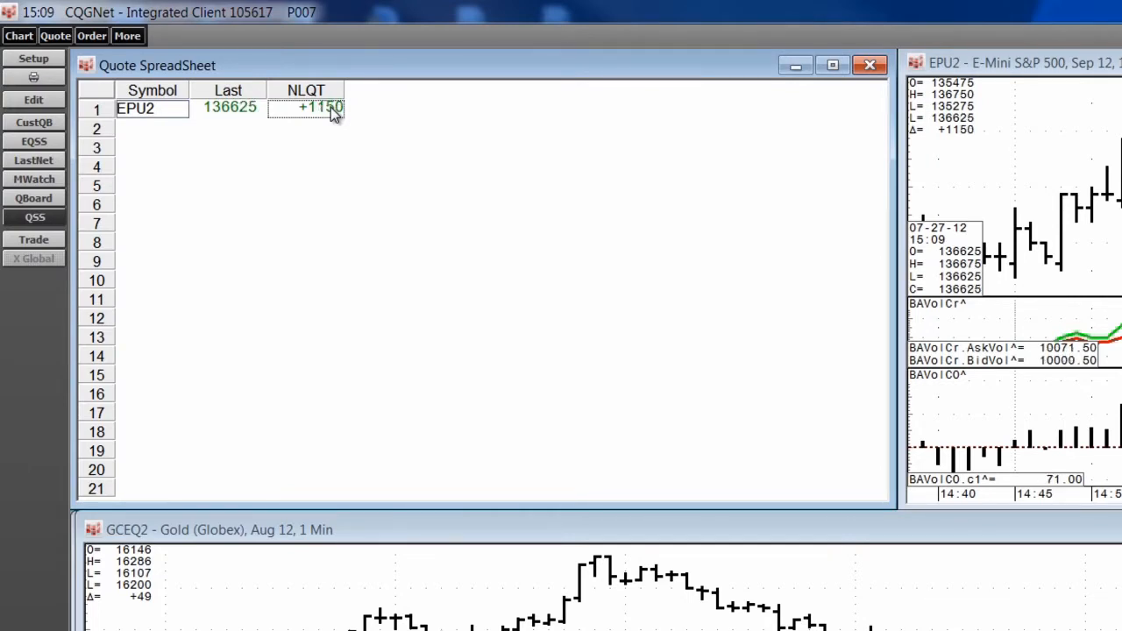
# Leave Copy DDE Links to Excel unchecked in System Preferences and close it.
pyautogui.click(33, 58)
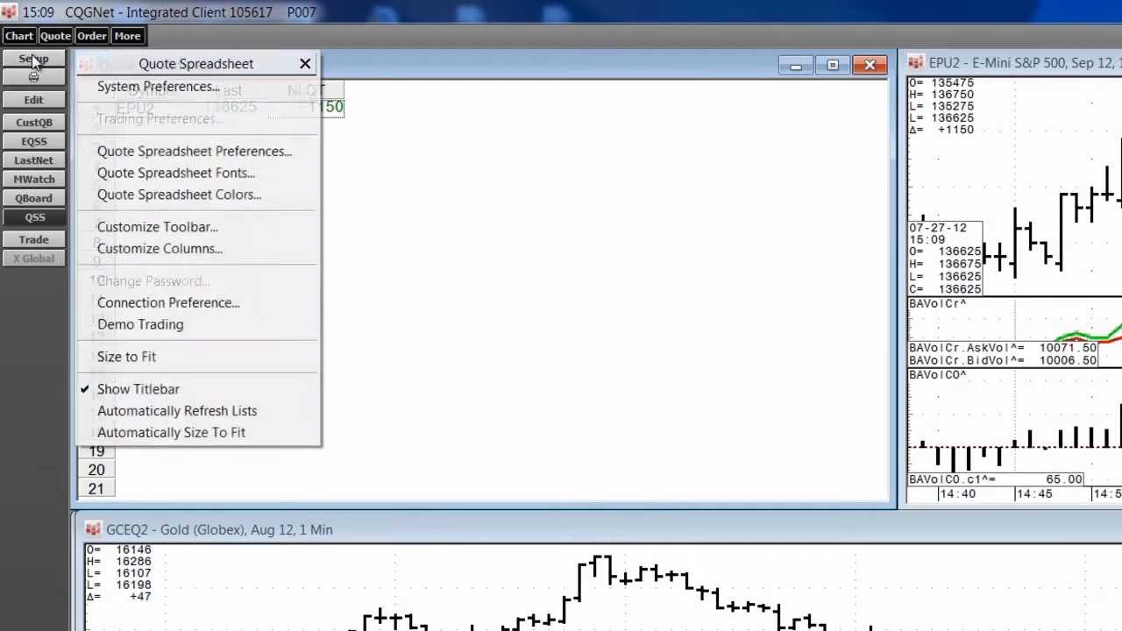
pyautogui.click(158, 86)
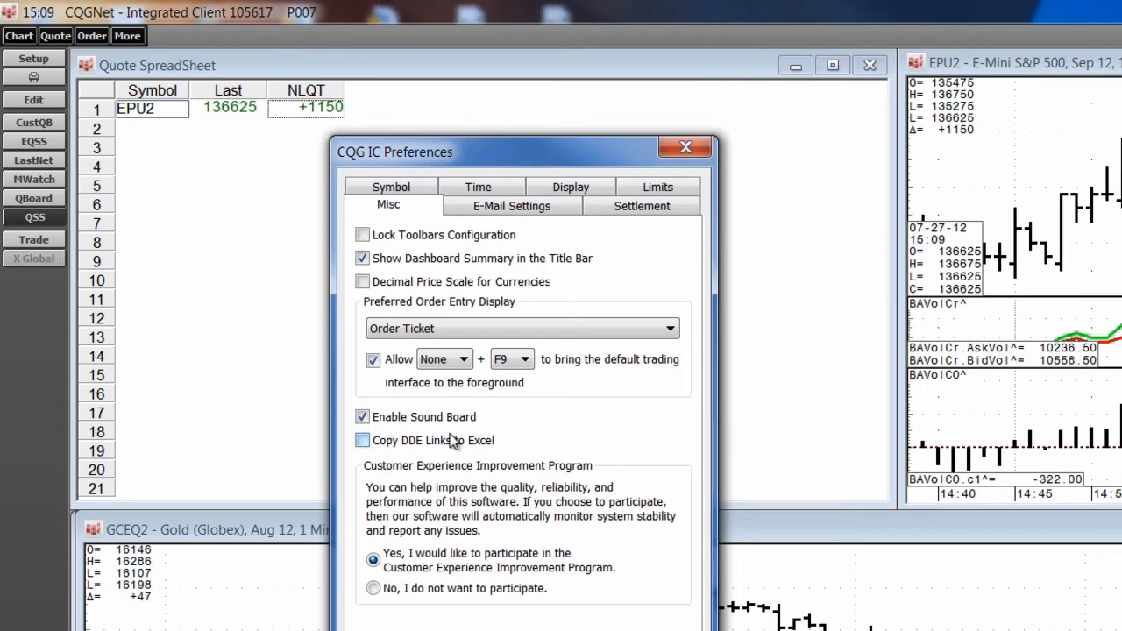
pyautogui.click(363, 440)
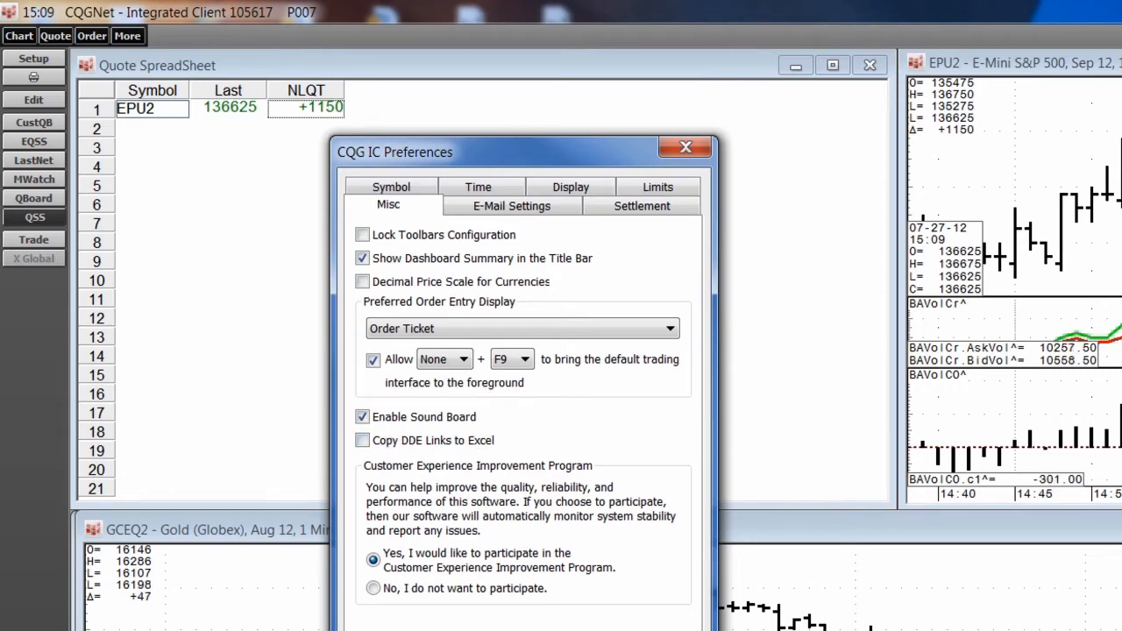
pyautogui.click(684, 146)
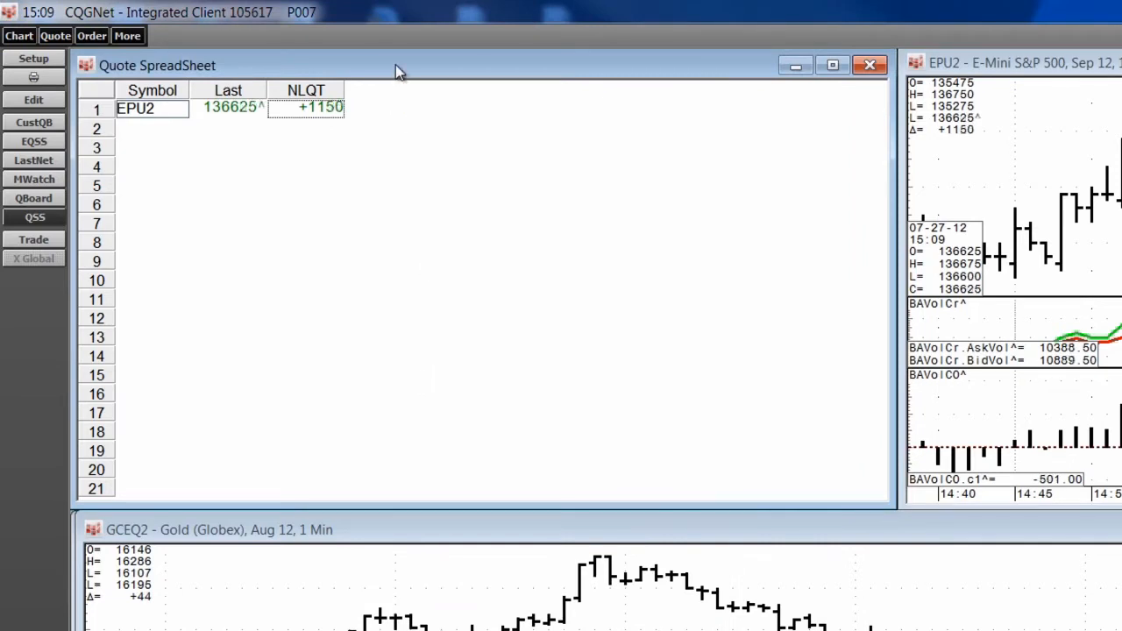
pyautogui.moveTo(388, 75)
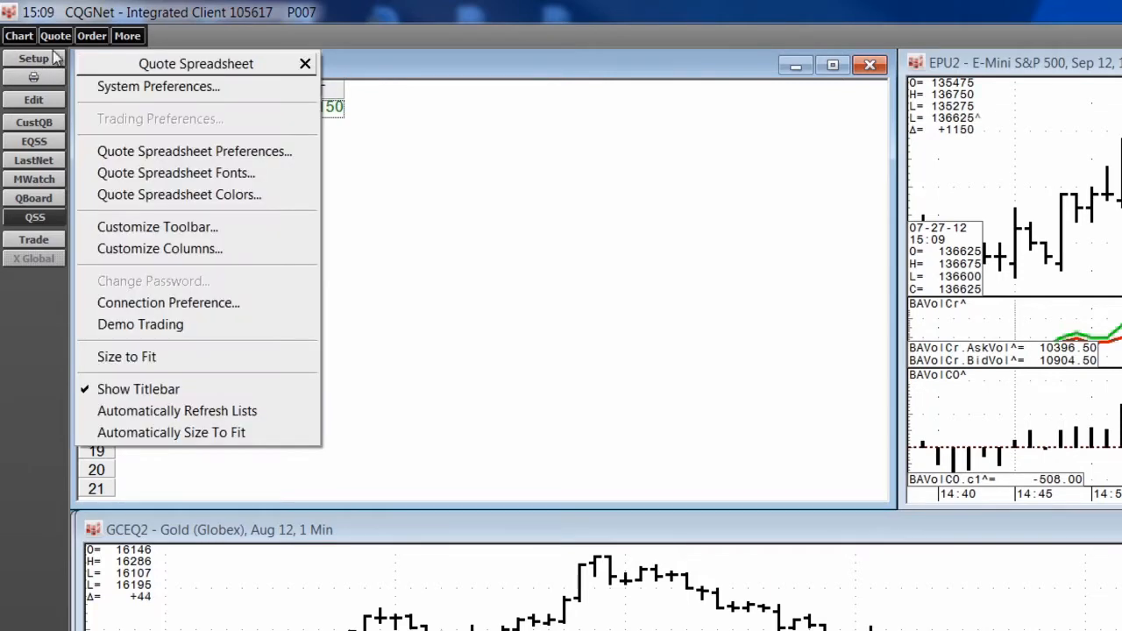
# Add PerCentNetLastQuote, MT_LastBidVolume, Bid, Ask, MT_LastAskVolume, OPen, HIgh, LOw columns and confirm.
pyautogui.click(159, 248)
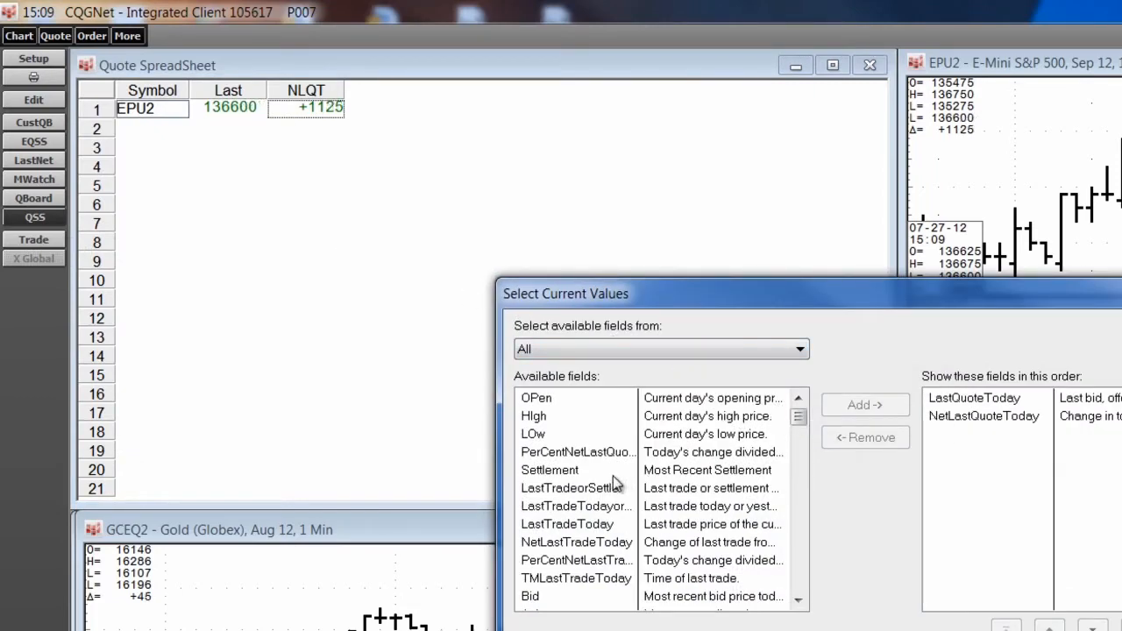
pyautogui.click(864, 404)
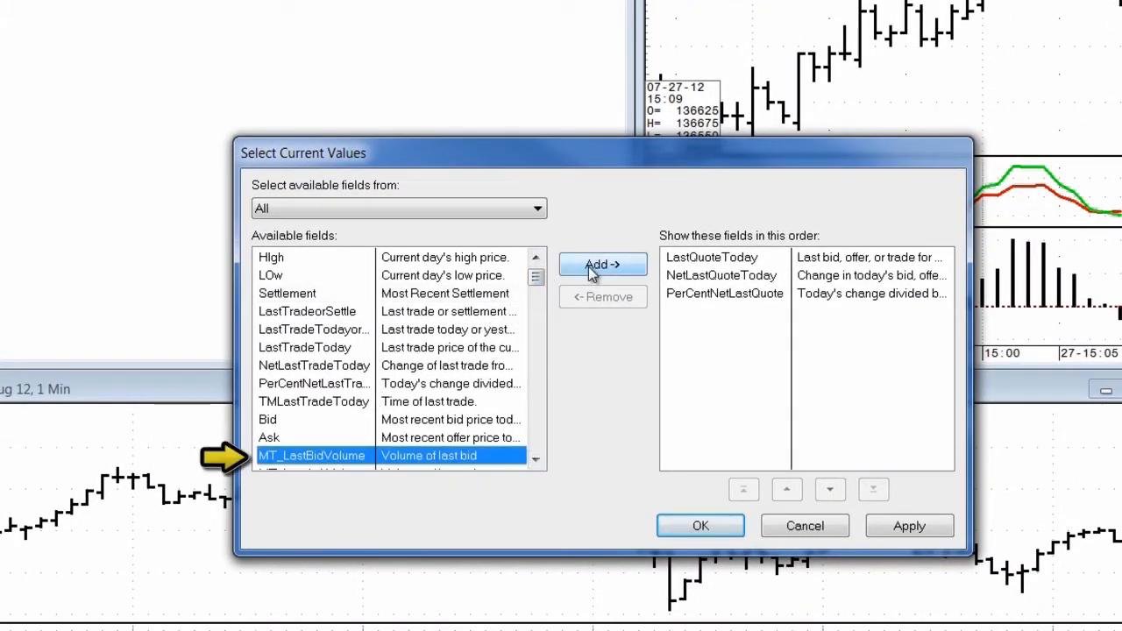
pyautogui.click(603, 264)
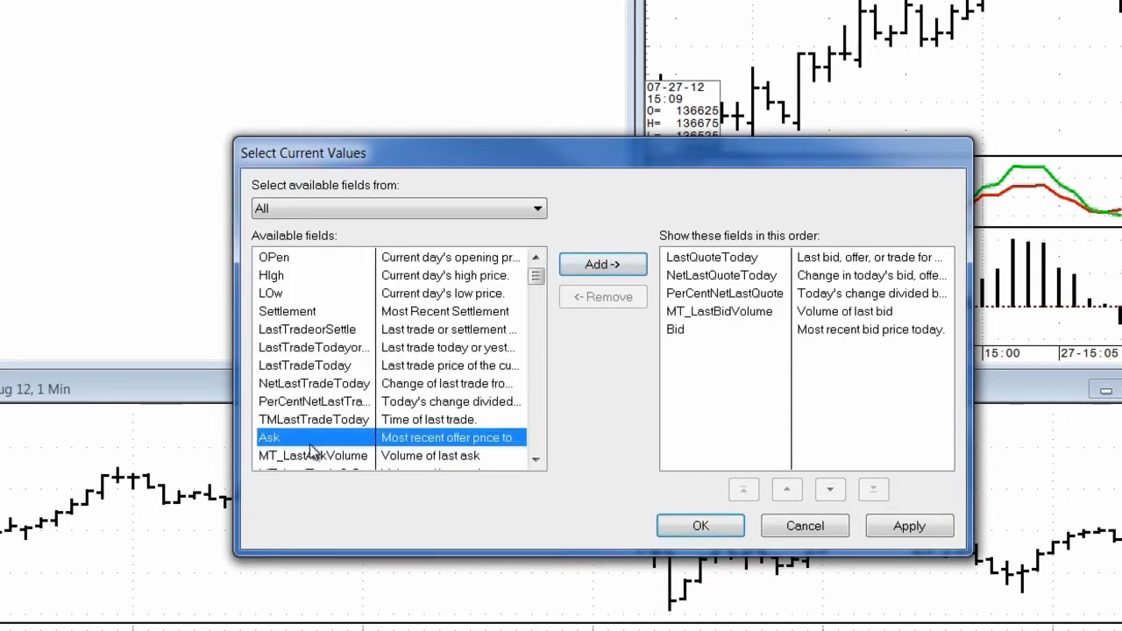
pyautogui.click(603, 264)
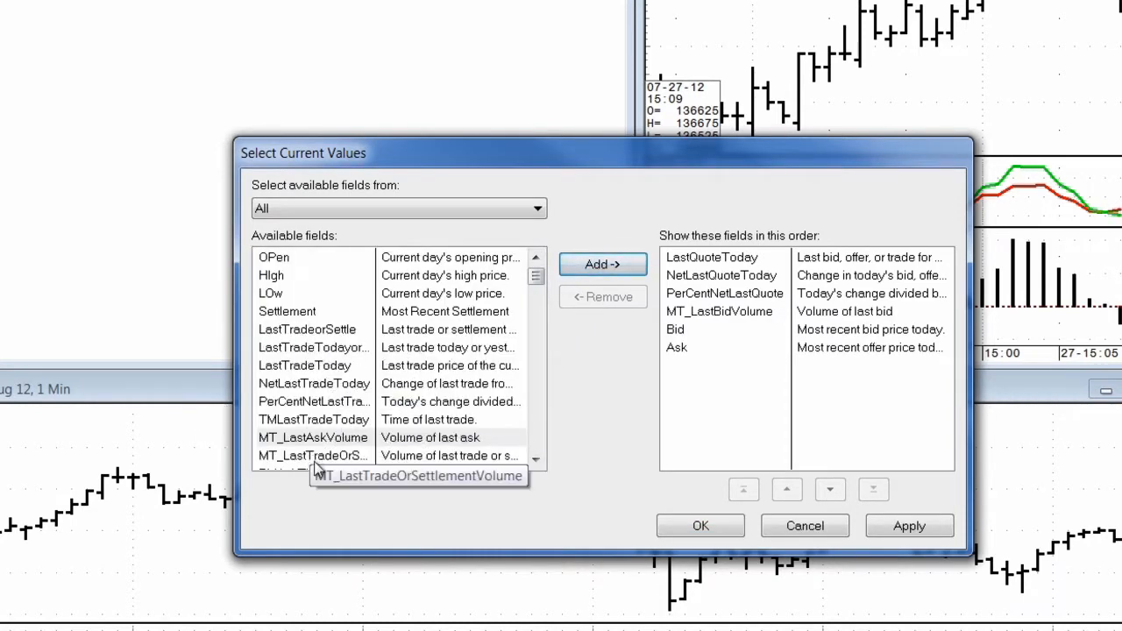
pyautogui.click(602, 264)
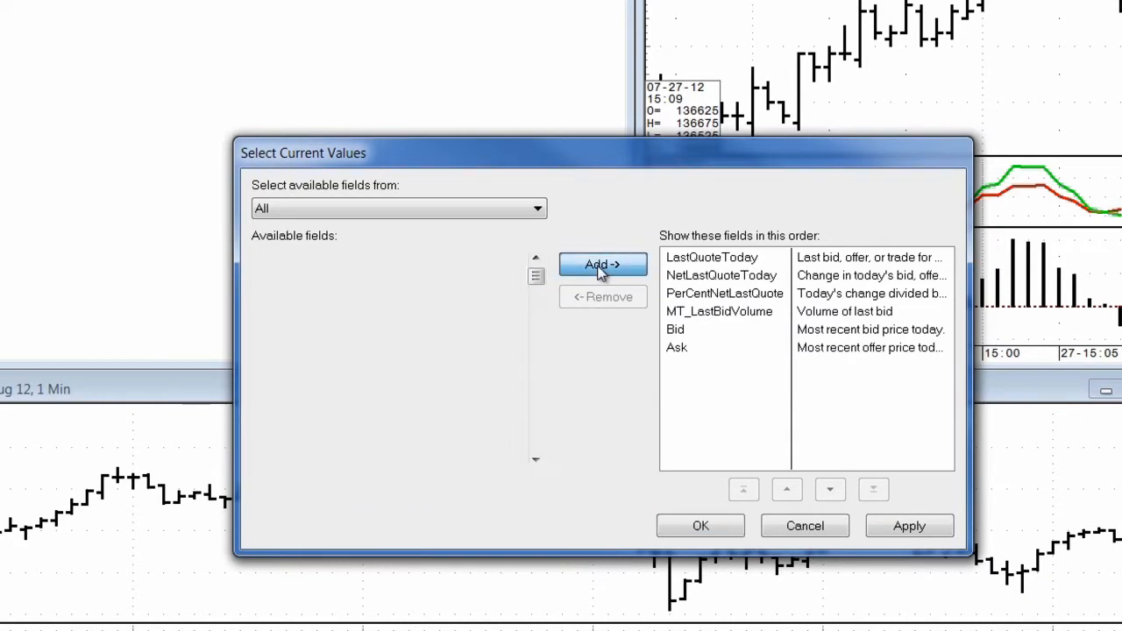
pyautogui.click(603, 265)
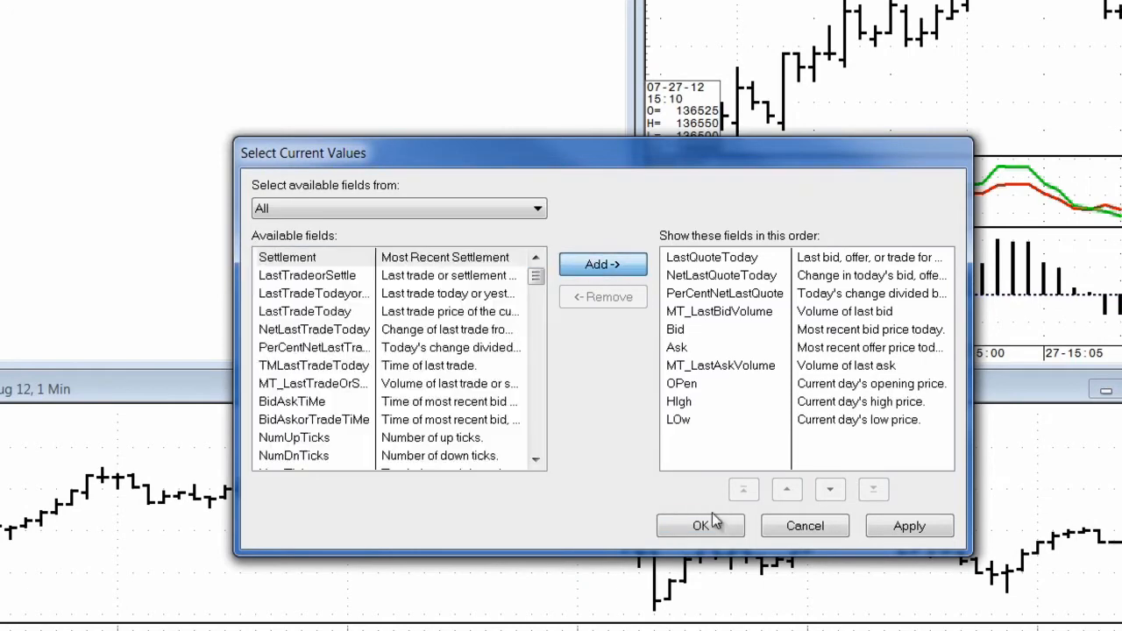
pyautogui.click(701, 526)
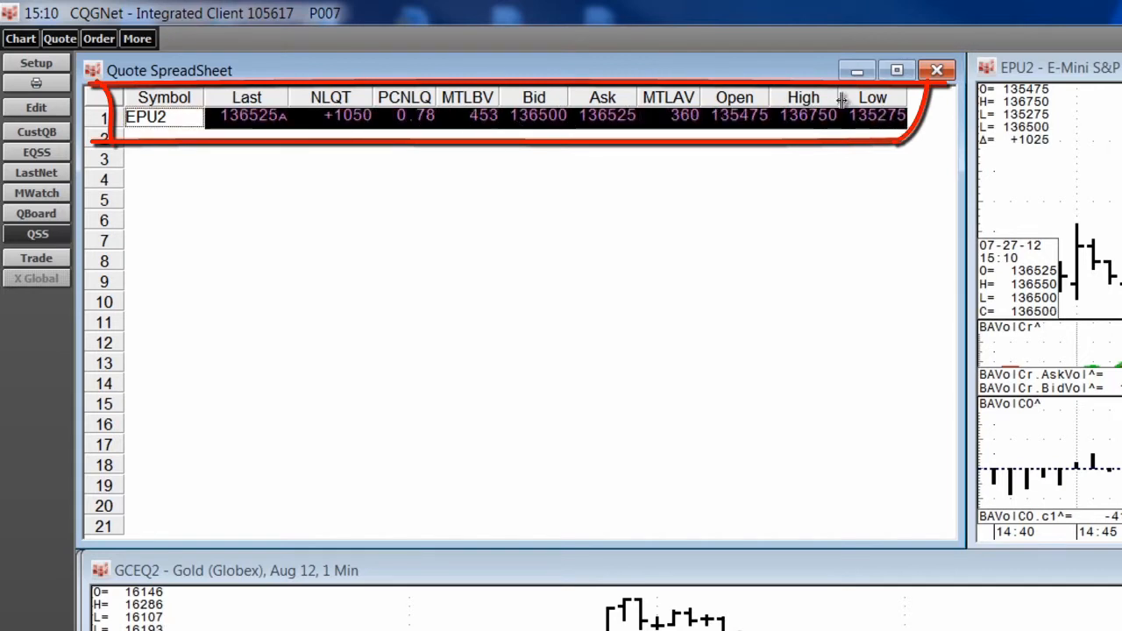
# Copy the expanded EPU2 row with its new columns to Excel.
pyautogui.rightClick(146, 116)
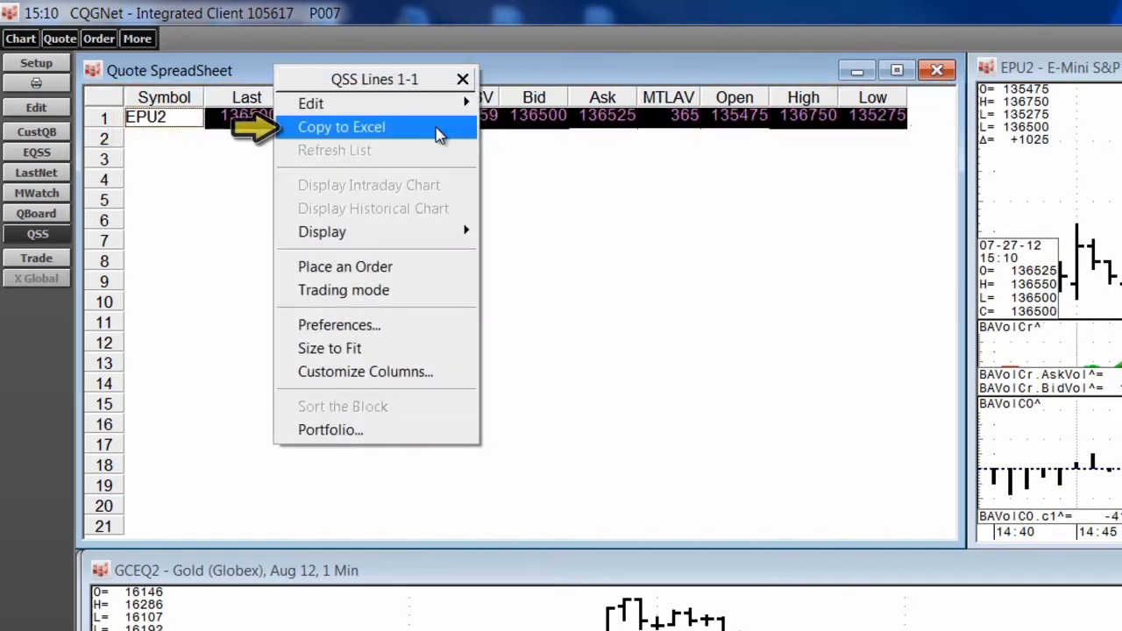
pyautogui.click(341, 127)
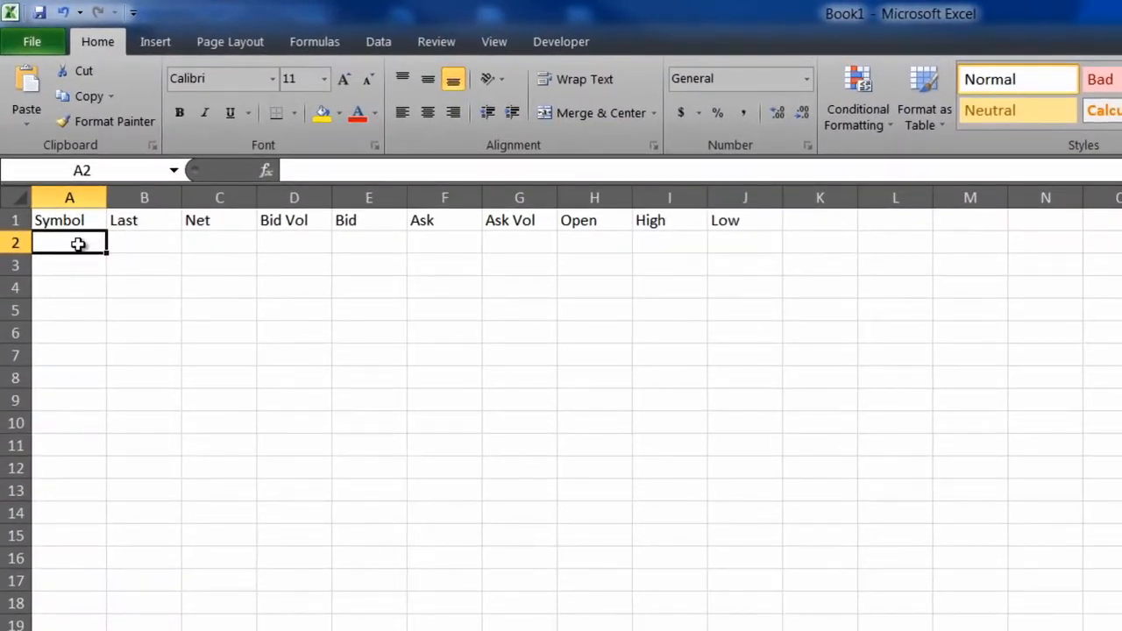
# Paste the quote row into row 2 and inspect the Last and Ask Vol RTD formulas.
pyautogui.press('ctrl+v')
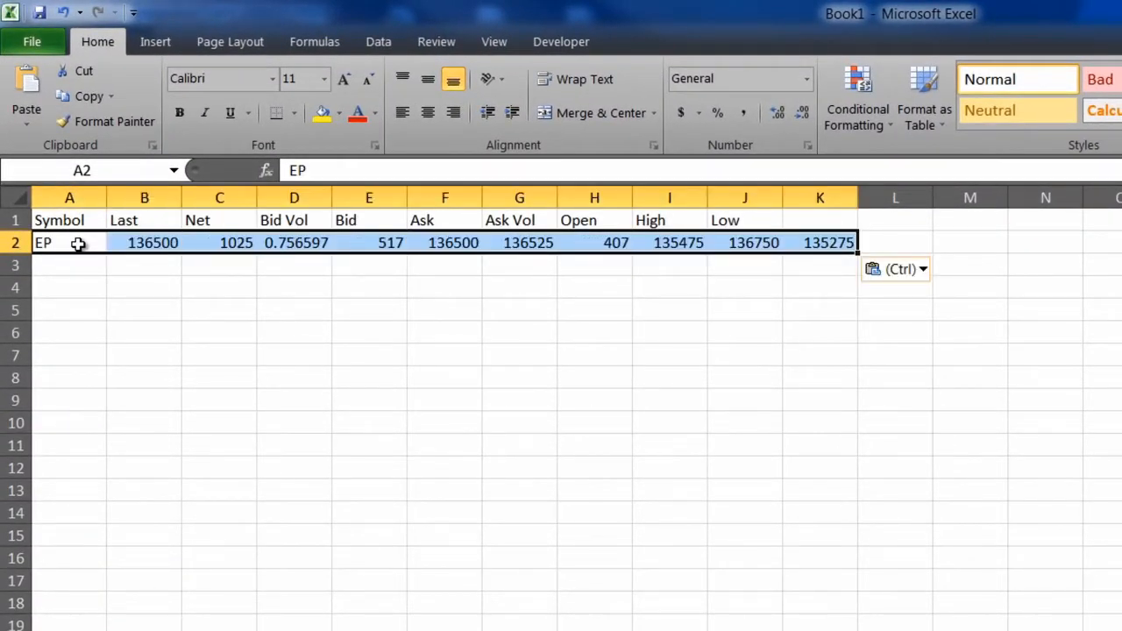
pyautogui.click(145, 243)
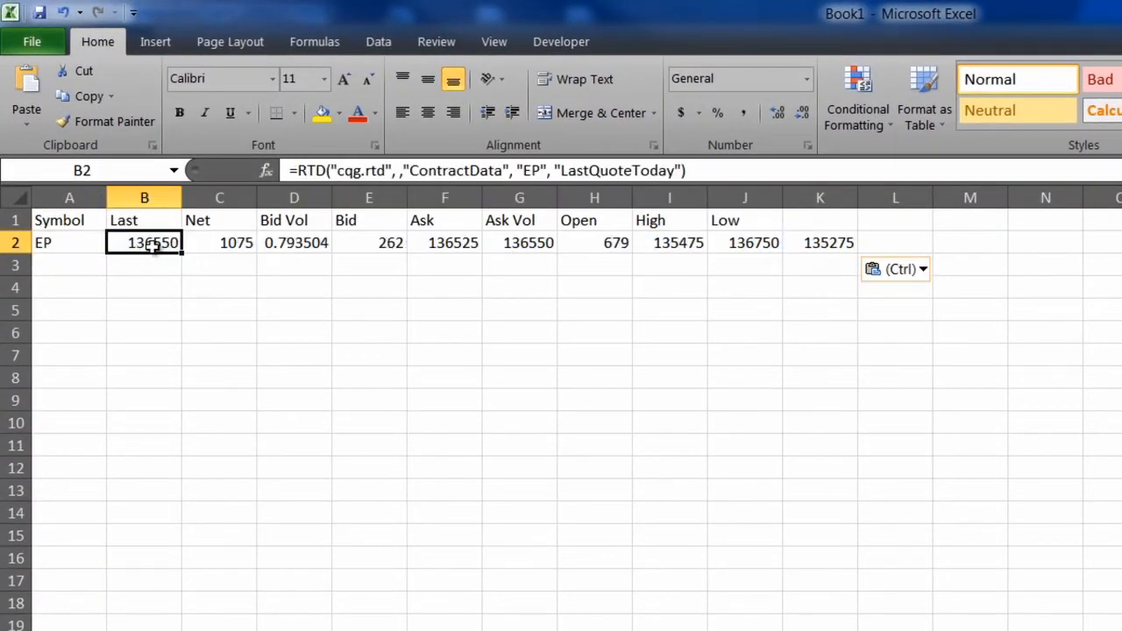
pyautogui.click(294, 242)
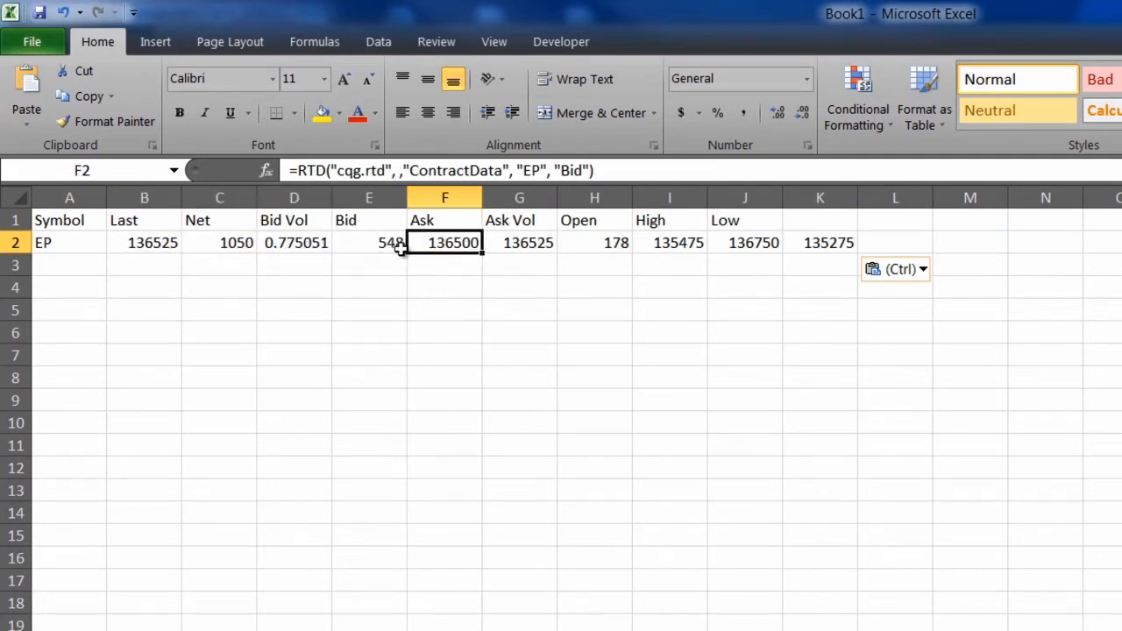
pyautogui.click(144, 242)
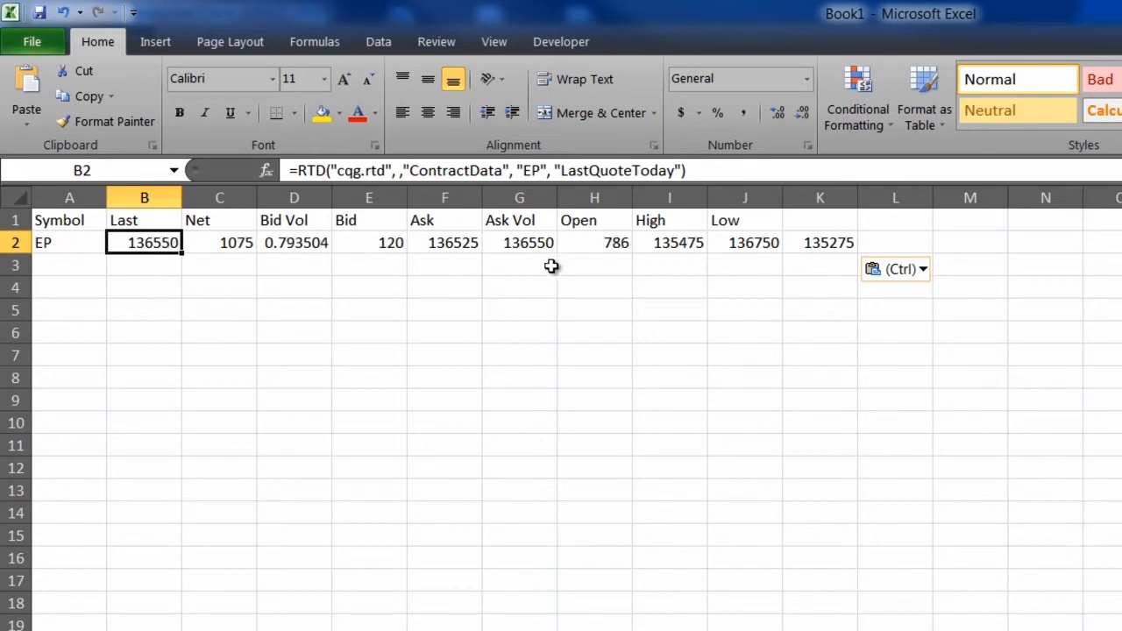
pyautogui.click(519, 242)
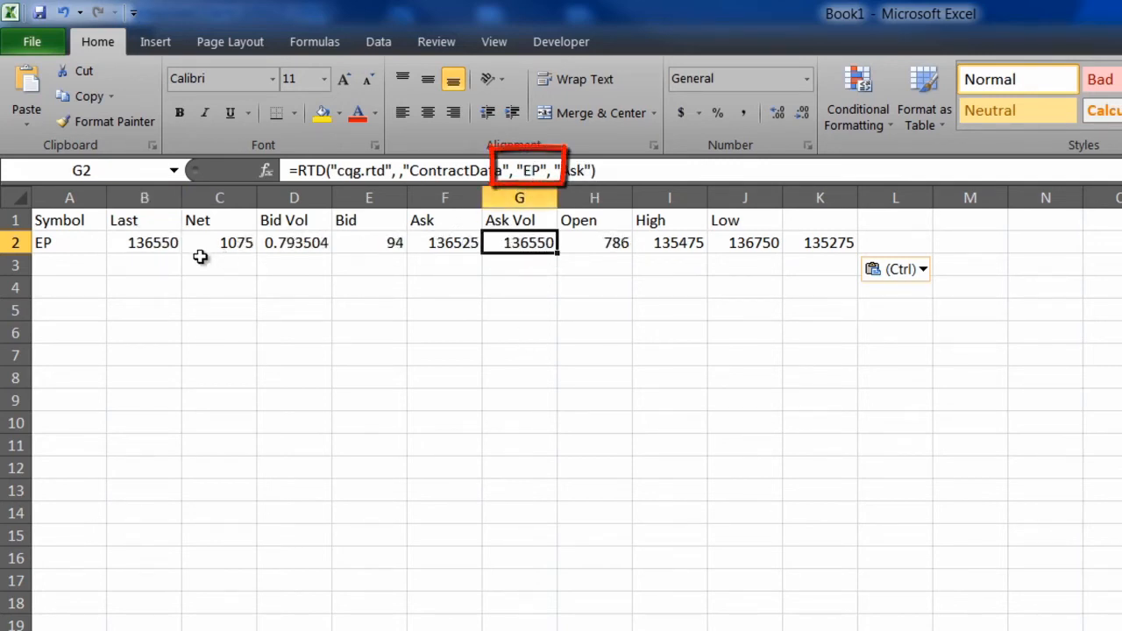
pyautogui.click(145, 243)
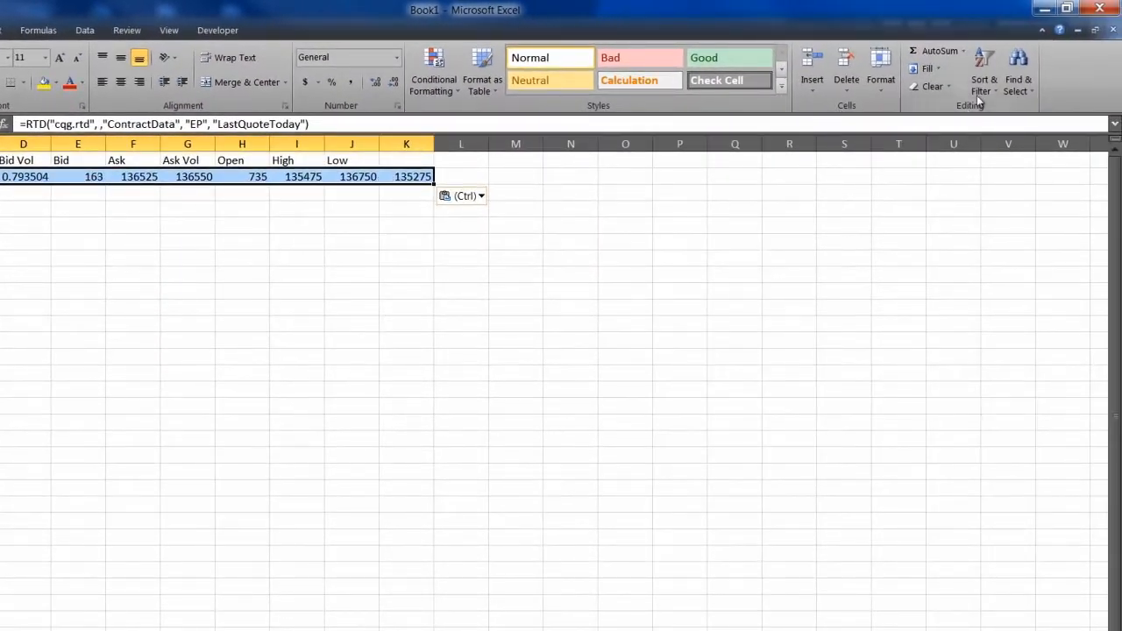
# Replace all "EP" in the row 2 formulas with A2, making ten replacements.
pyautogui.click(1017, 66)
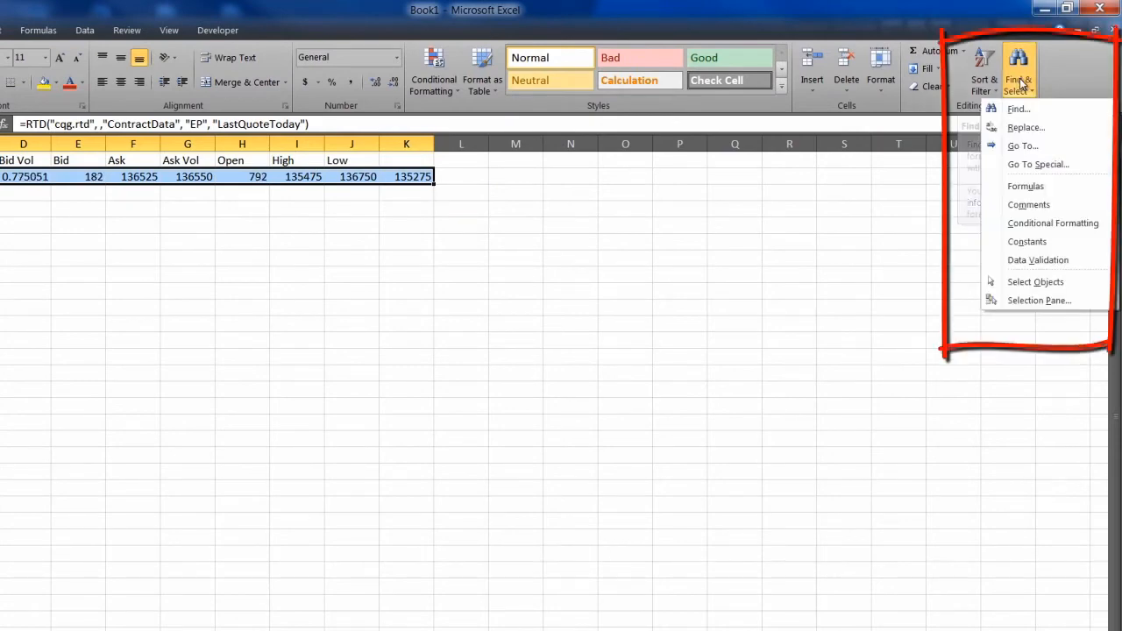
pyautogui.click(1025, 127)
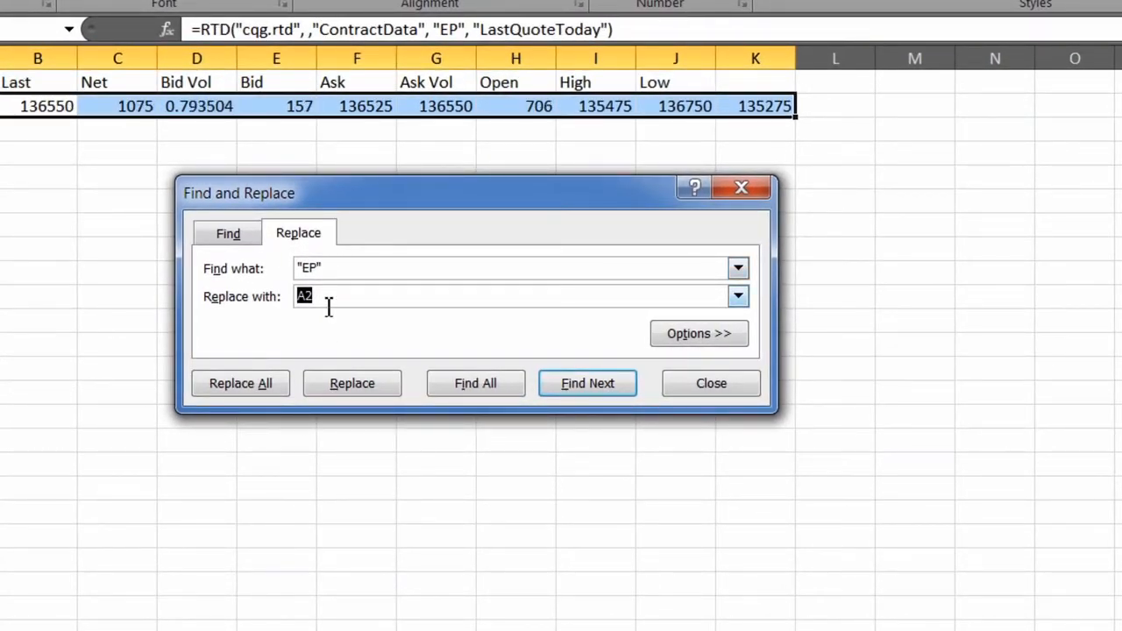
pyautogui.click(240, 383)
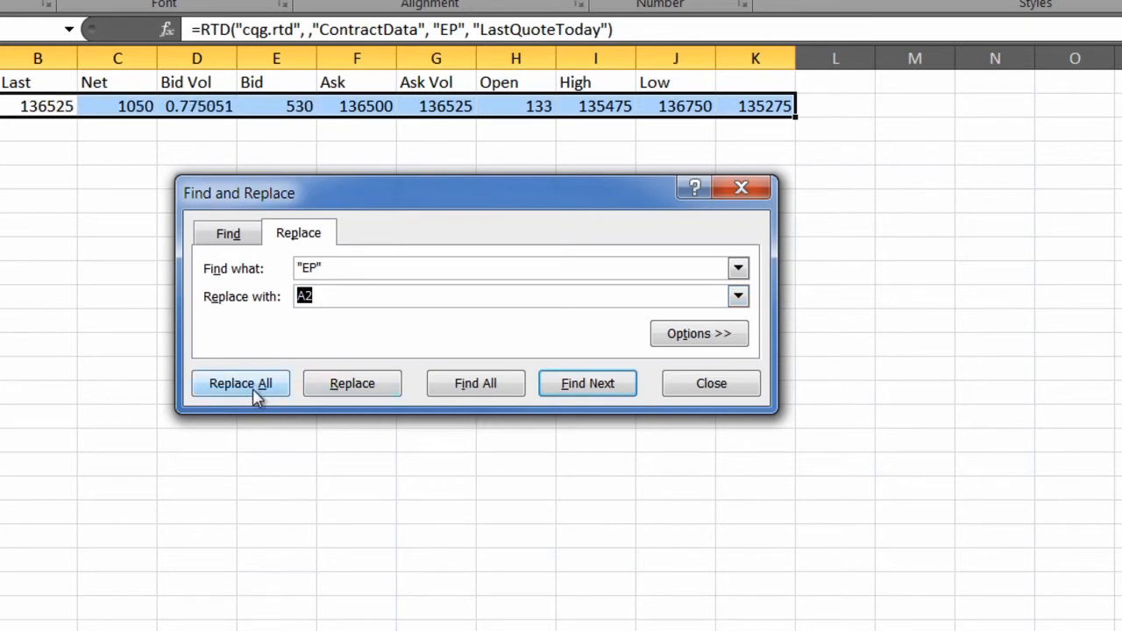
pyautogui.click(240, 383)
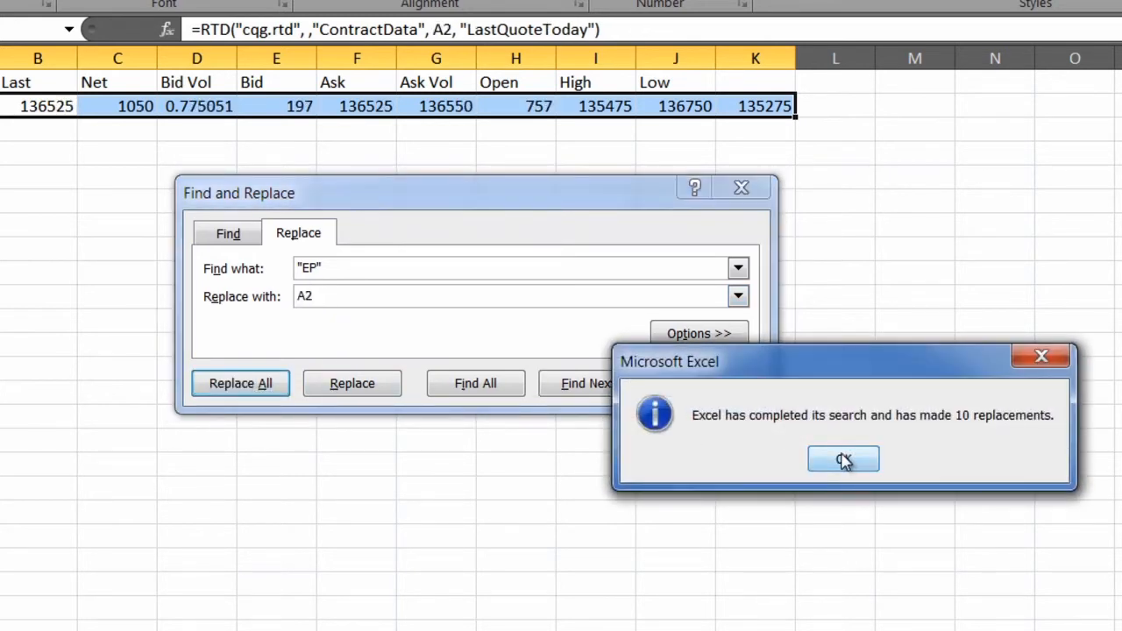
pyautogui.click(842, 460)
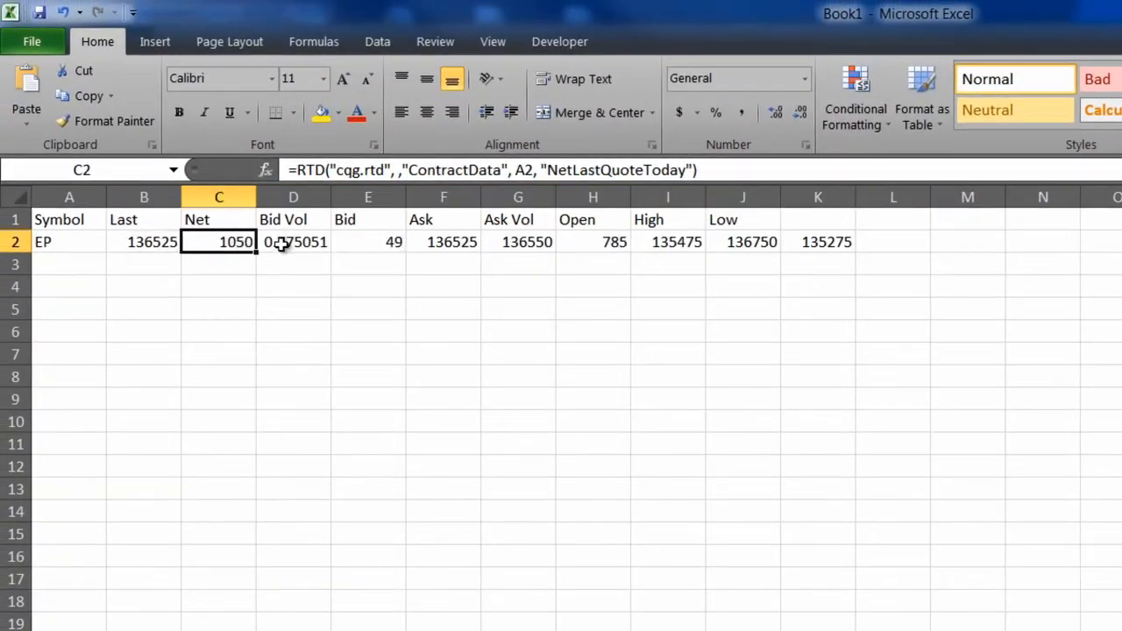
pyautogui.click(367, 242)
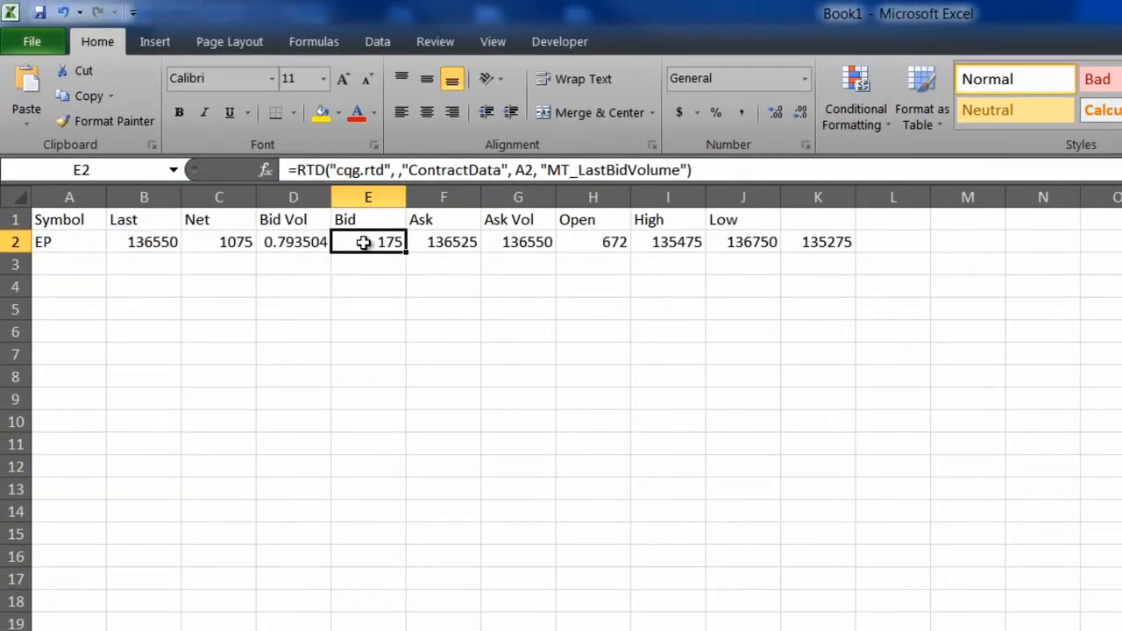
pyautogui.click(443, 241)
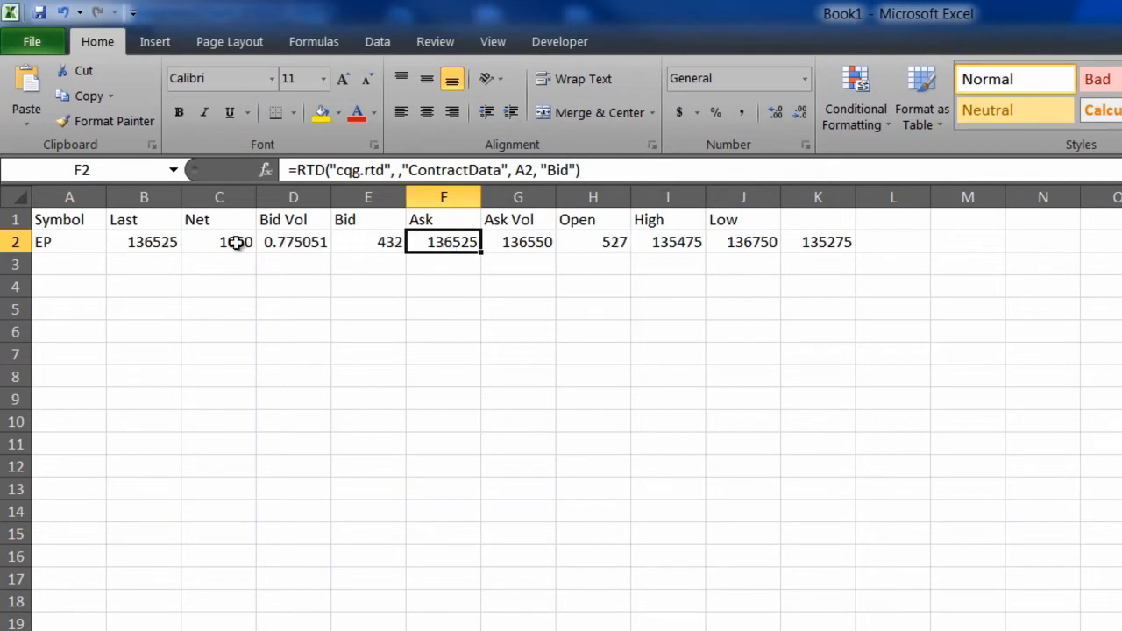
pyautogui.click(69, 242)
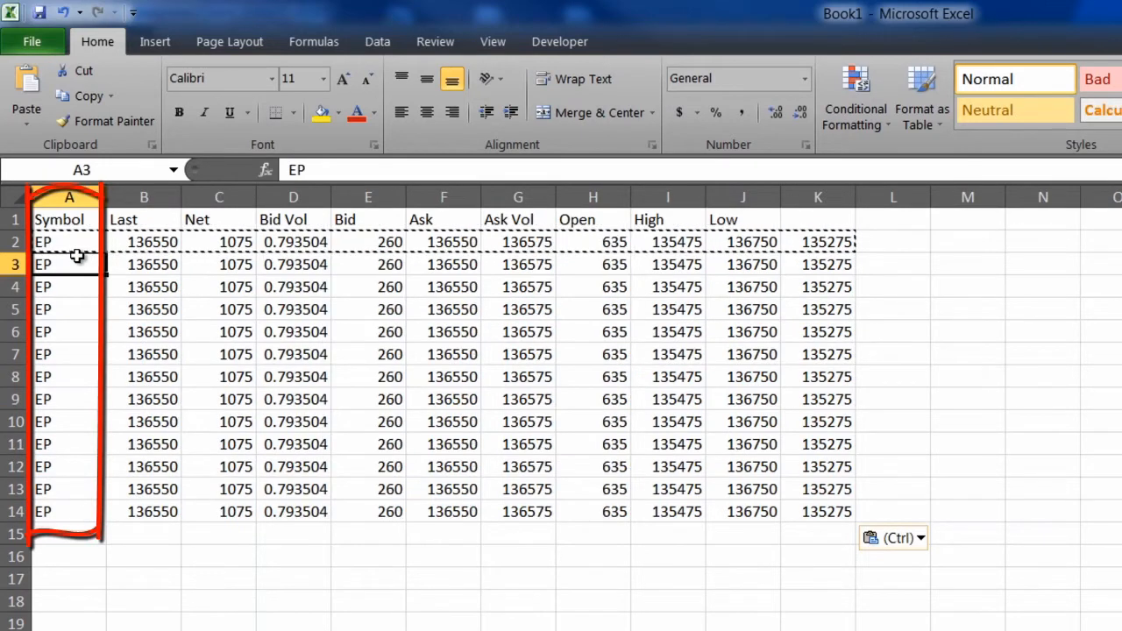
# Enter symbol ENQ in A3 and TYA in A4.
pyautogui.write('NQ')
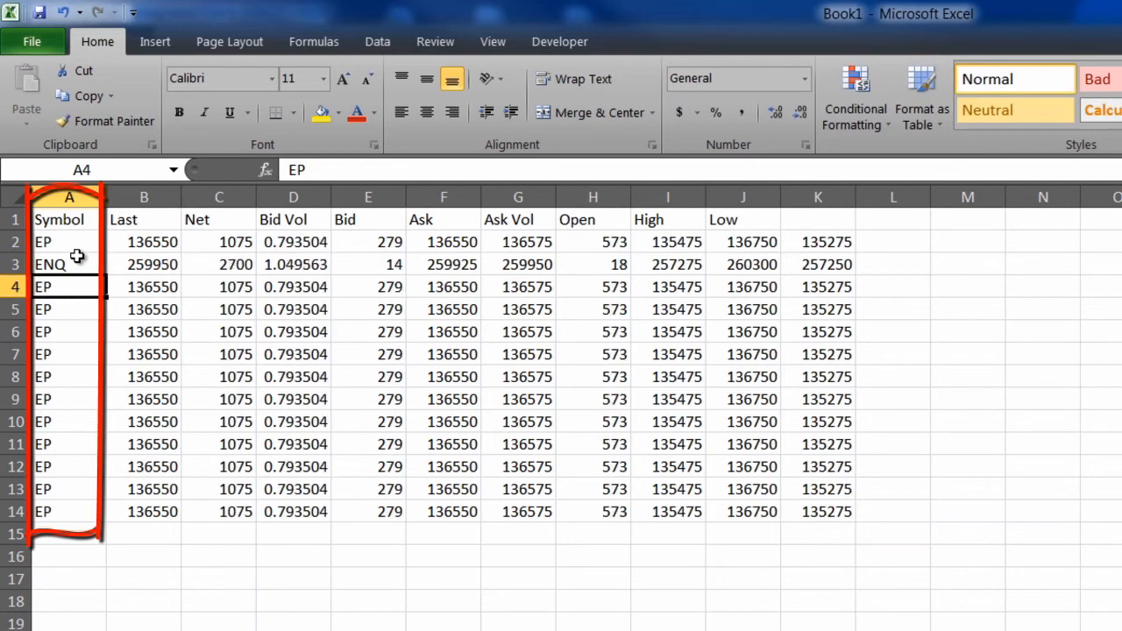
pyautogui.write('TYA')
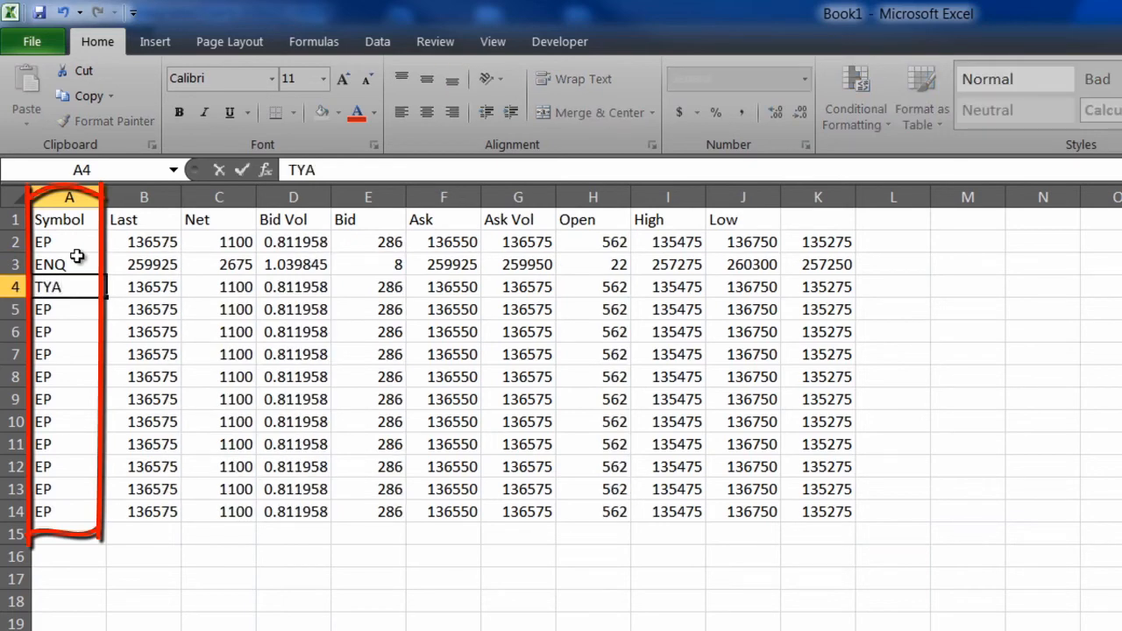